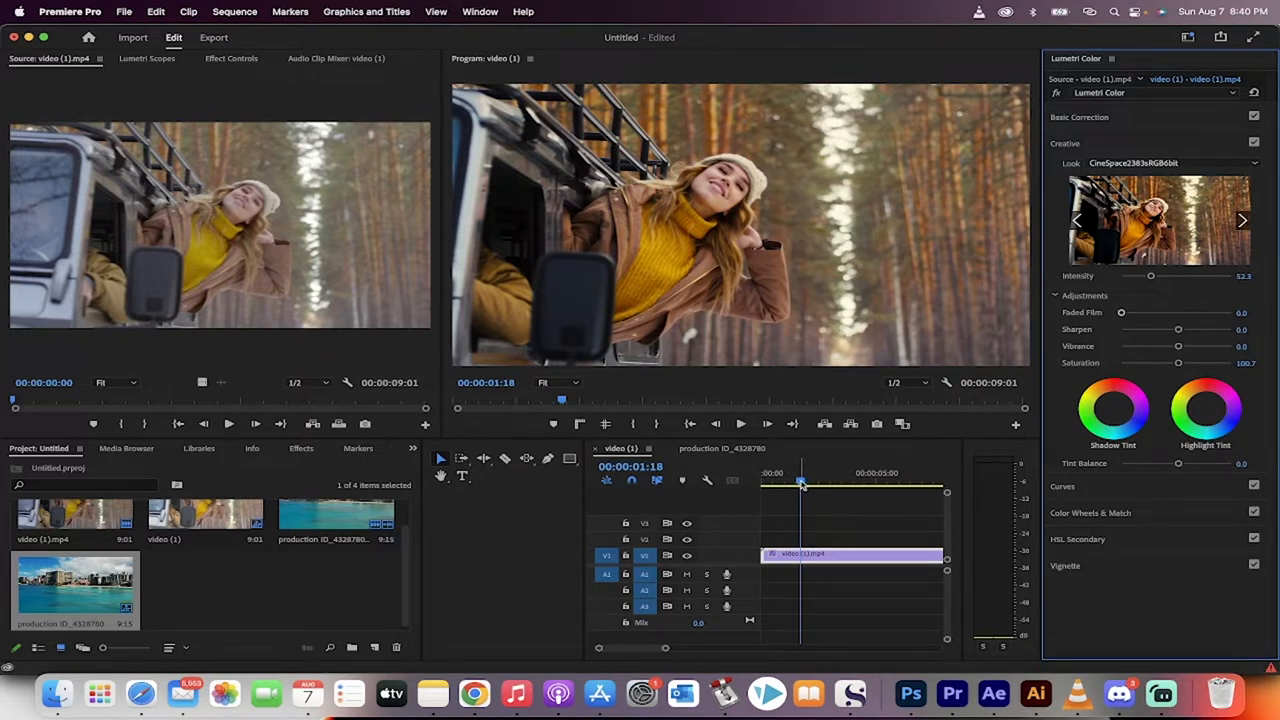
# Play the sequence and set the Creative Look to None with Intensity back at 100
pyautogui.click(790, 485)
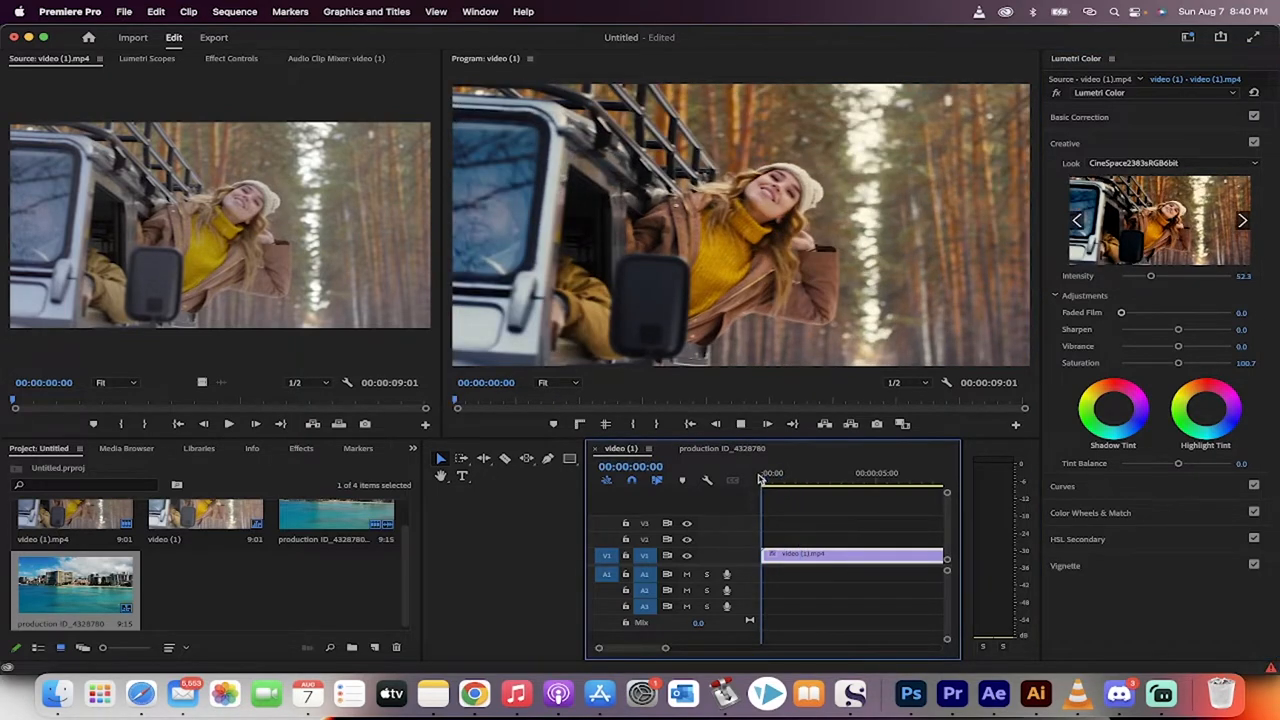
pyautogui.click(797, 482)
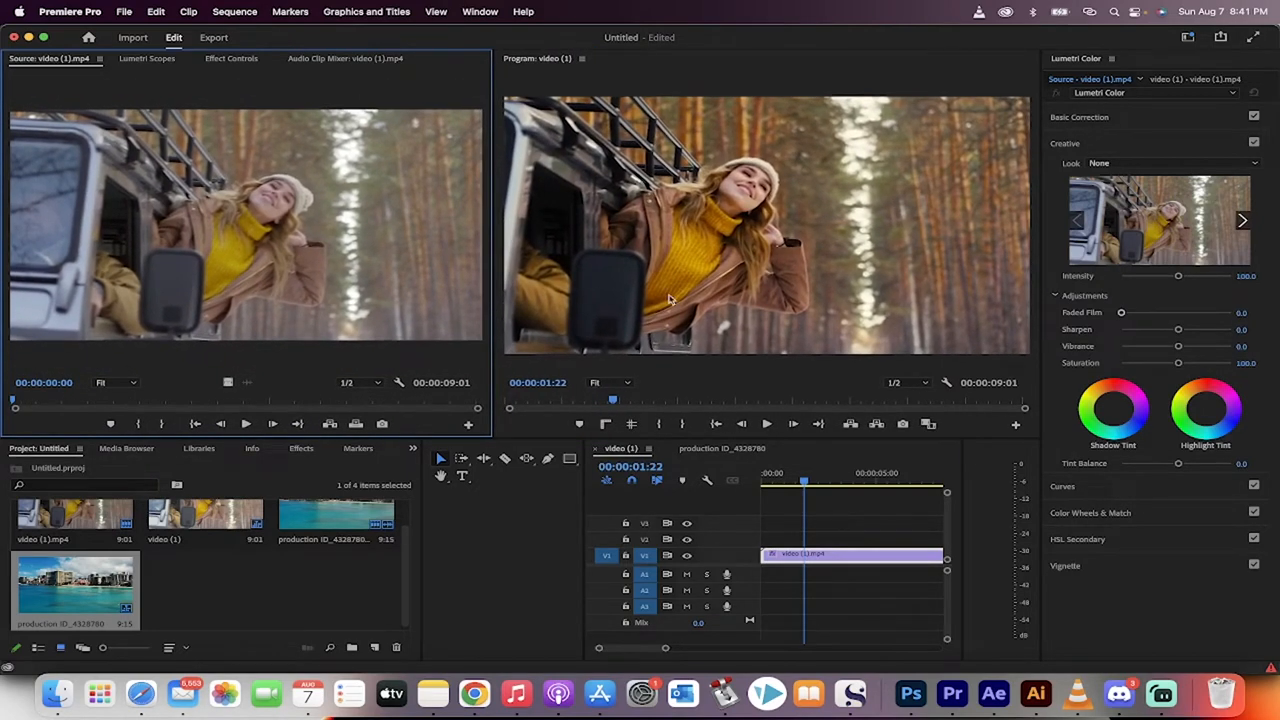
# Play the beach sequence and uncheck its Lumetri Creative section
pyautogui.click(258, 576)
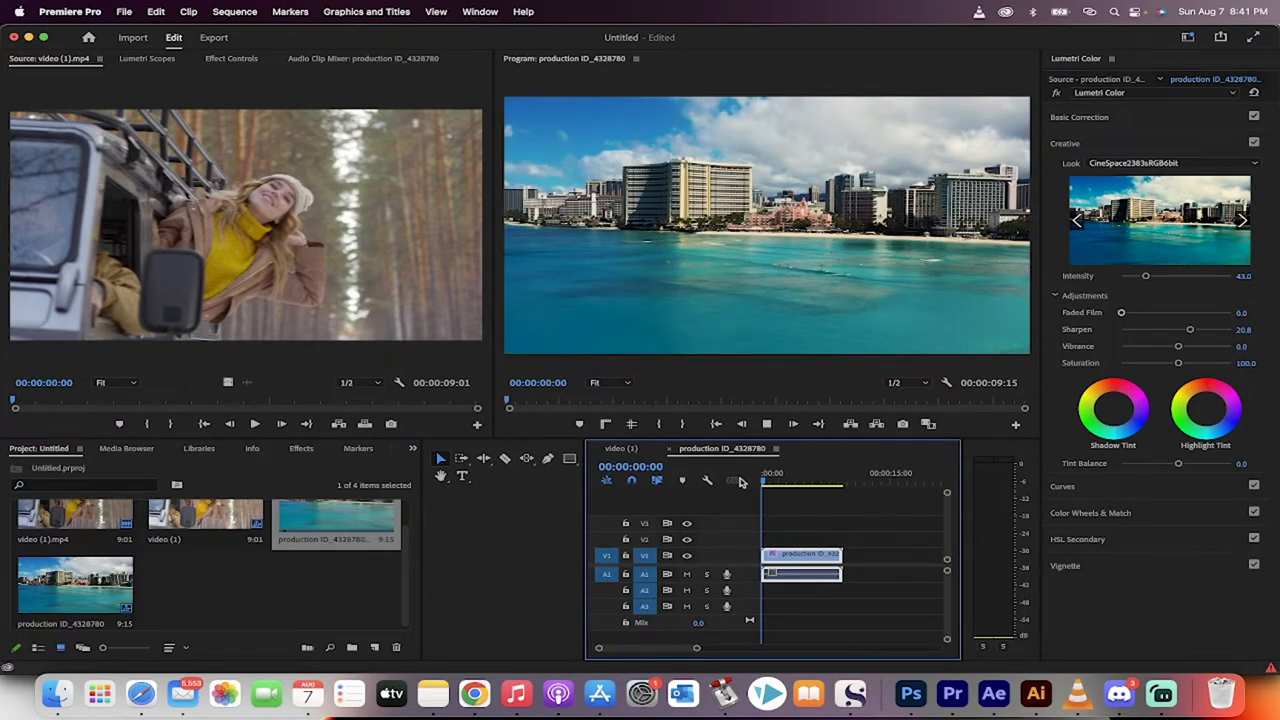
pyautogui.click(805, 473)
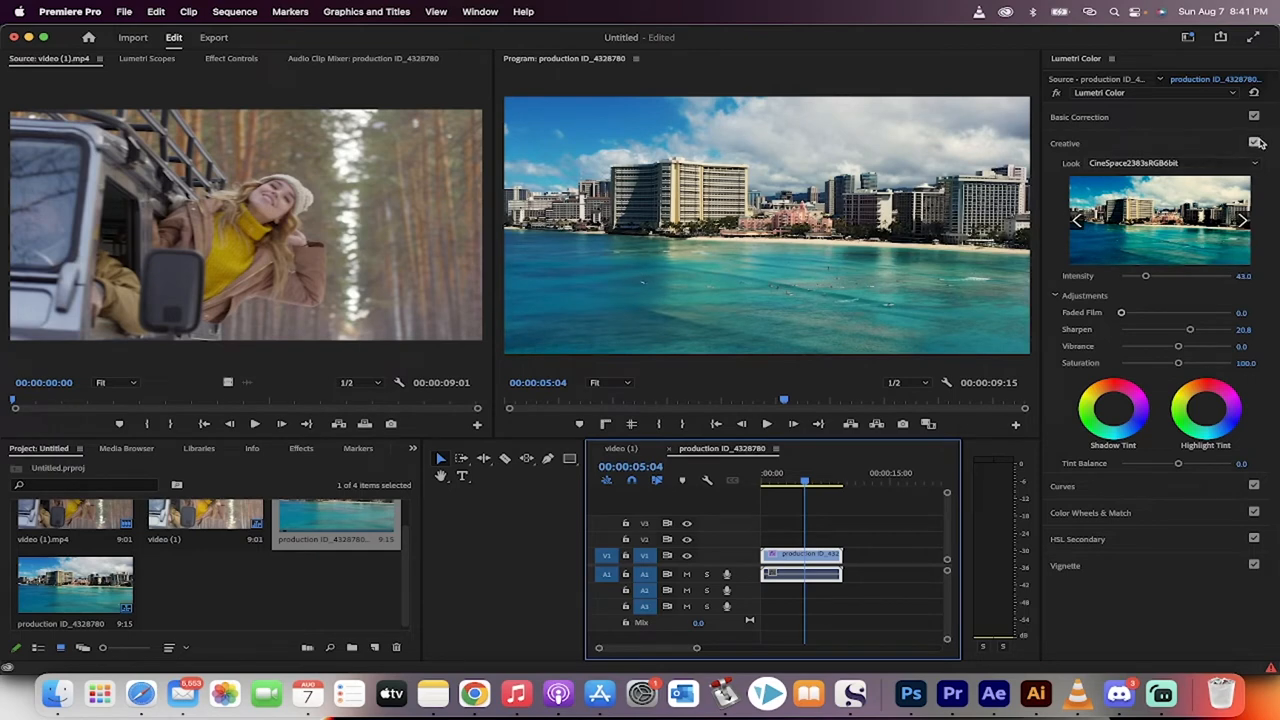
pyautogui.click(1254, 141)
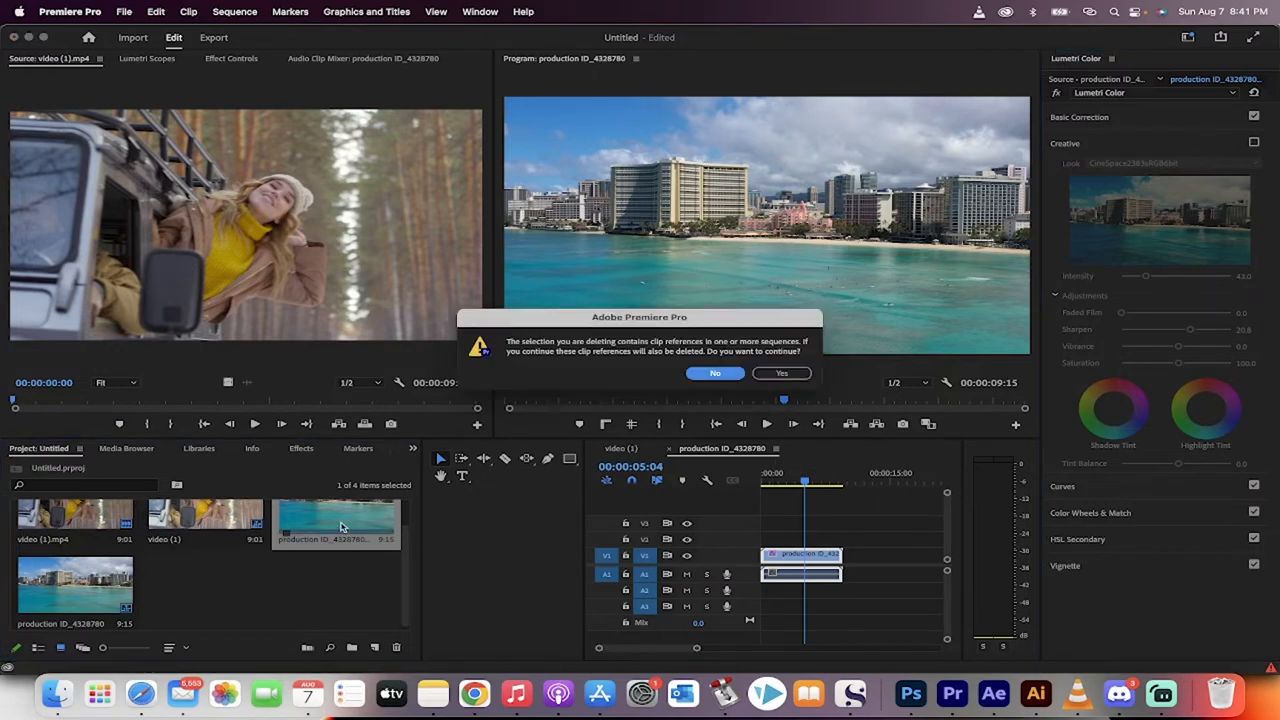
# Confirm deleting the beach footage and reopen the video (1) woman-in-truck sequence
pyautogui.click(781, 373)
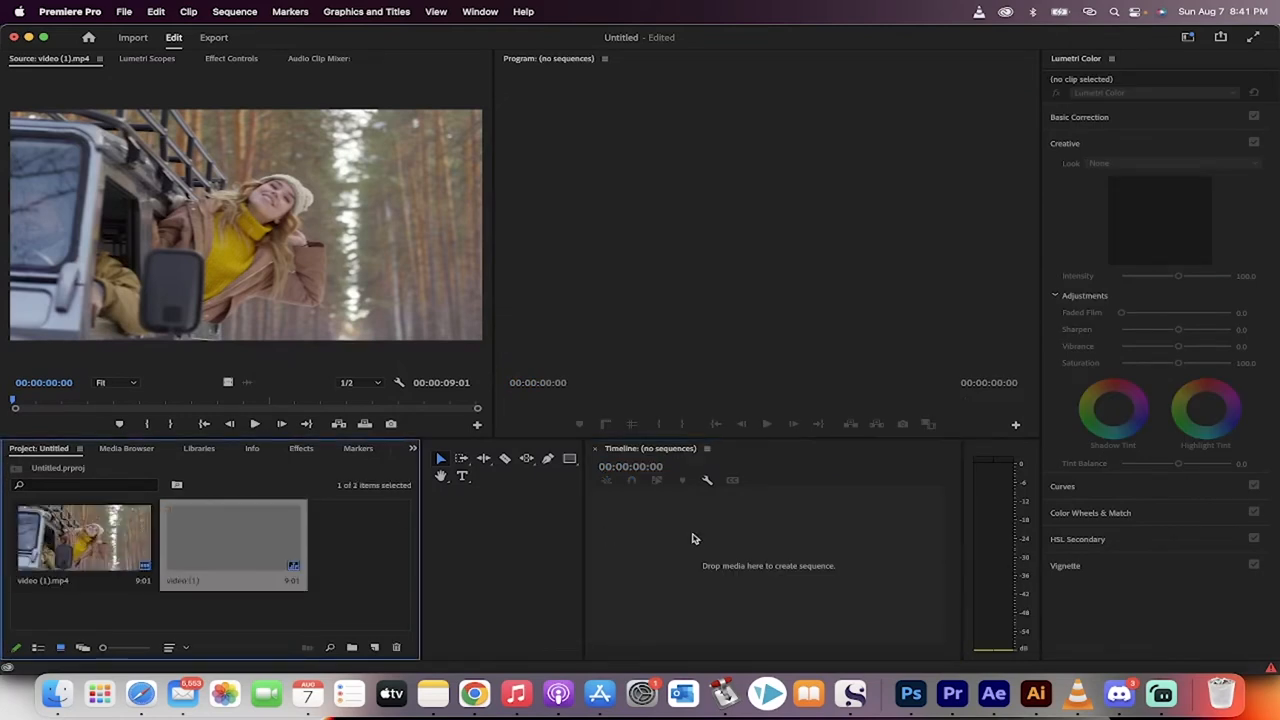
pyautogui.click(479, 11)
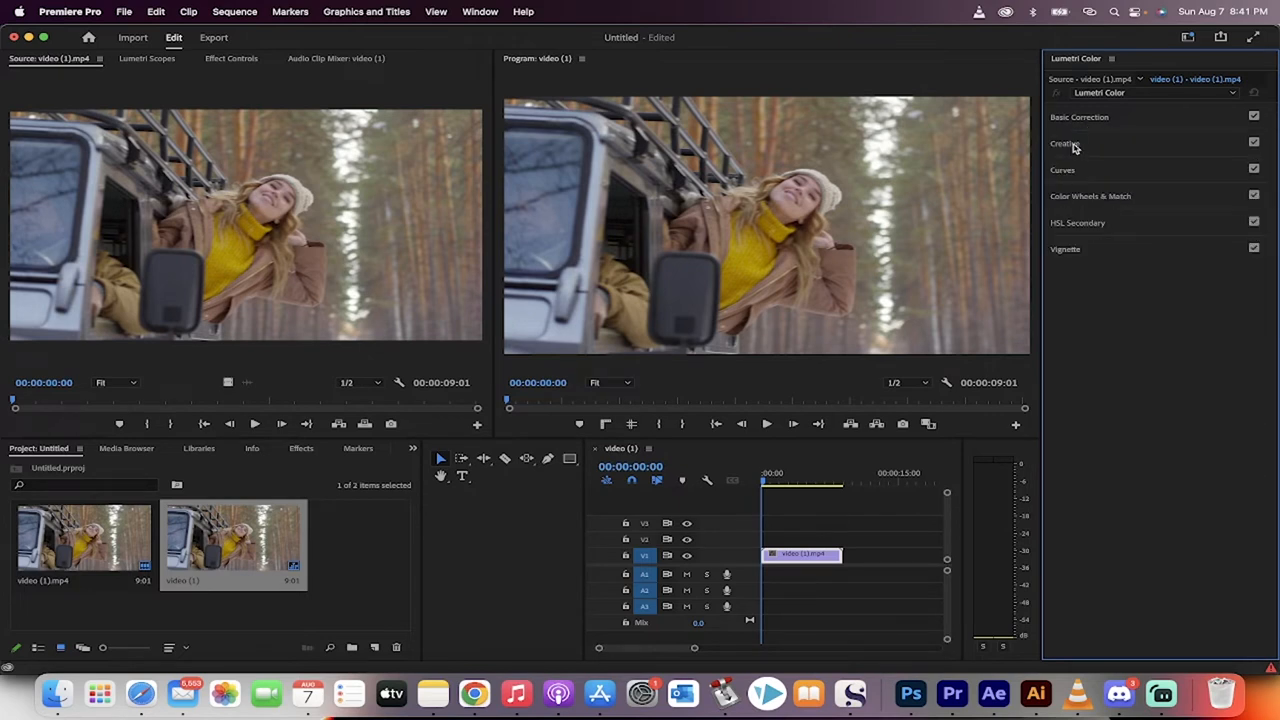
# Set the Lumetri Creative Look to CineSpace2383sRGB6bit
pyautogui.click(1064, 143)
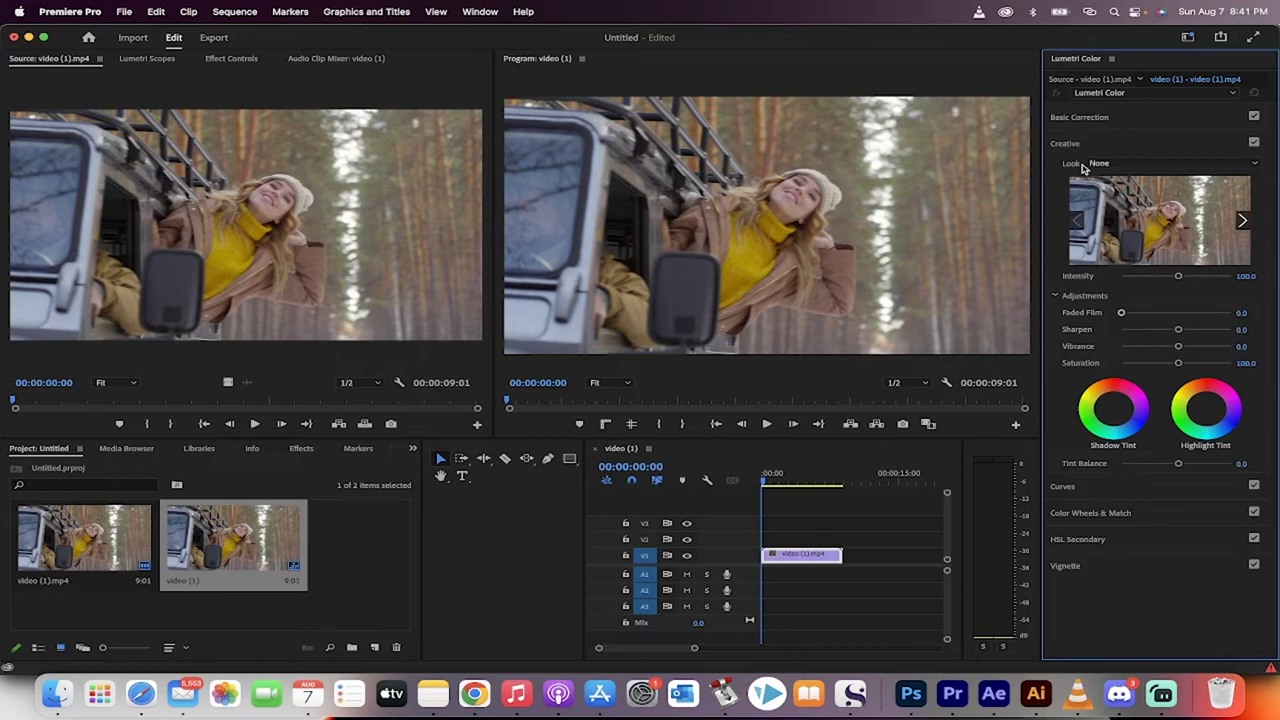
pyautogui.moveTo(1120, 167)
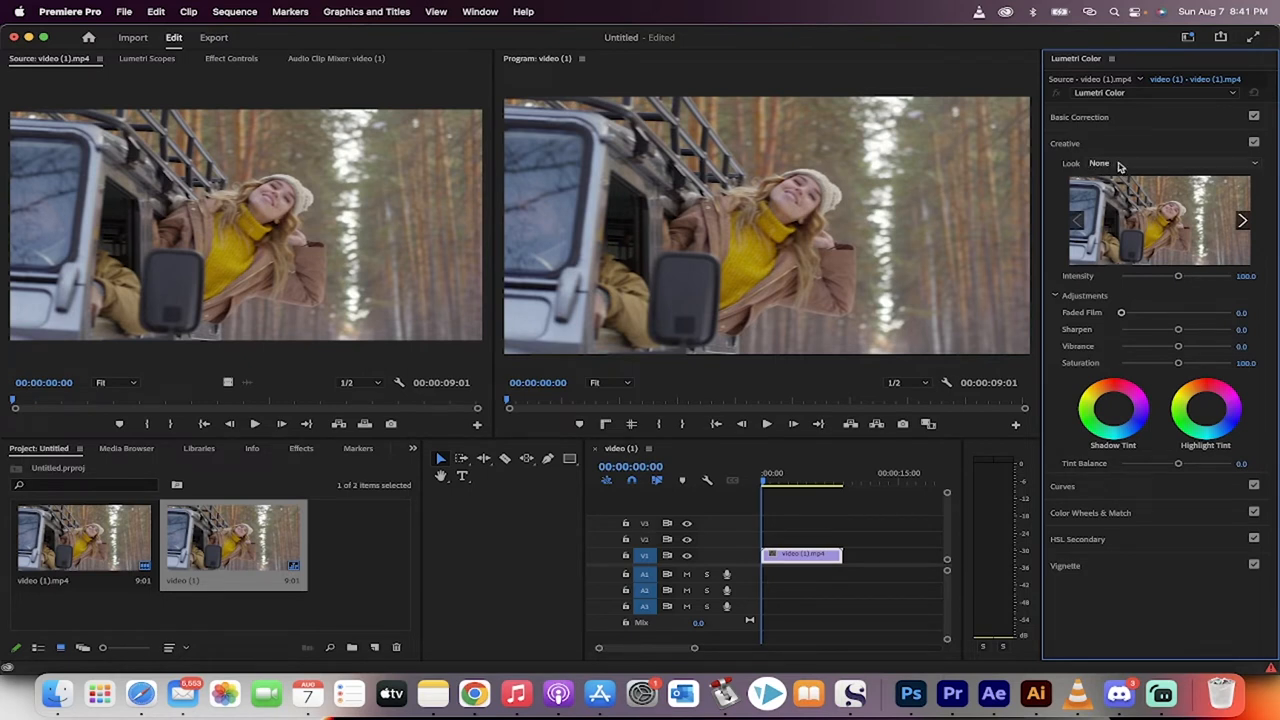
pyautogui.click(1255, 163)
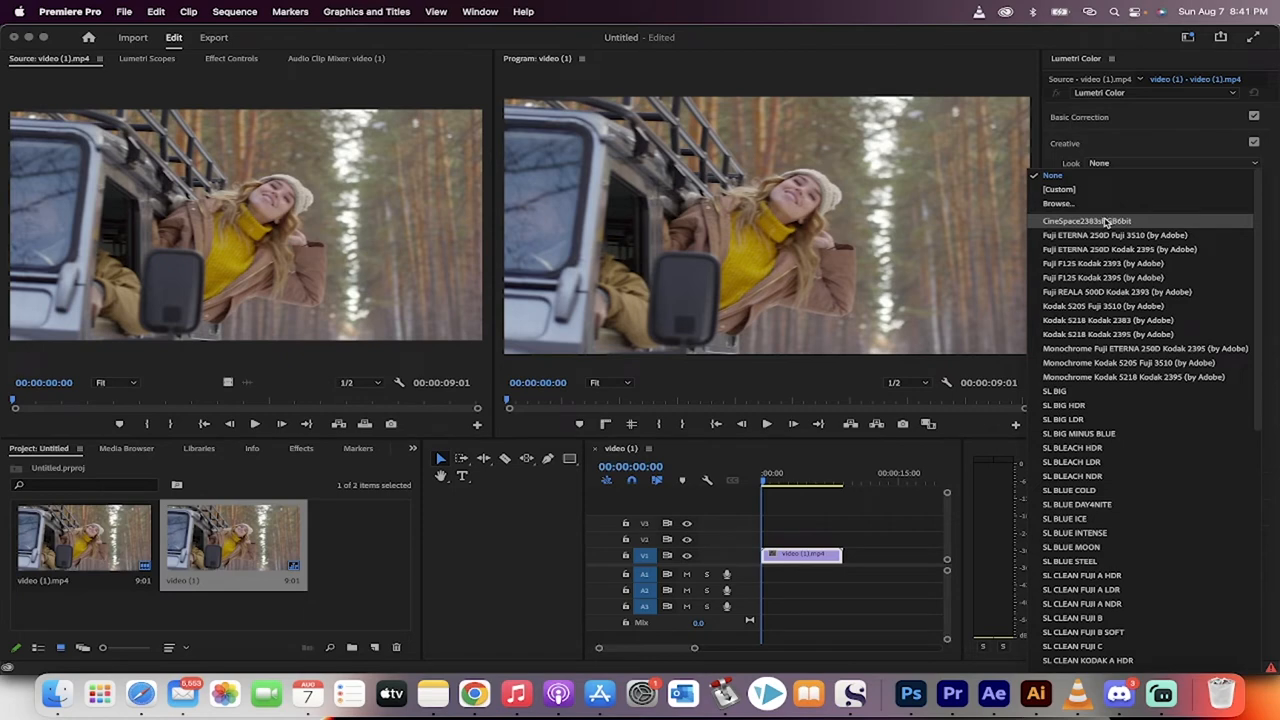
pyautogui.moveTo(1128, 225)
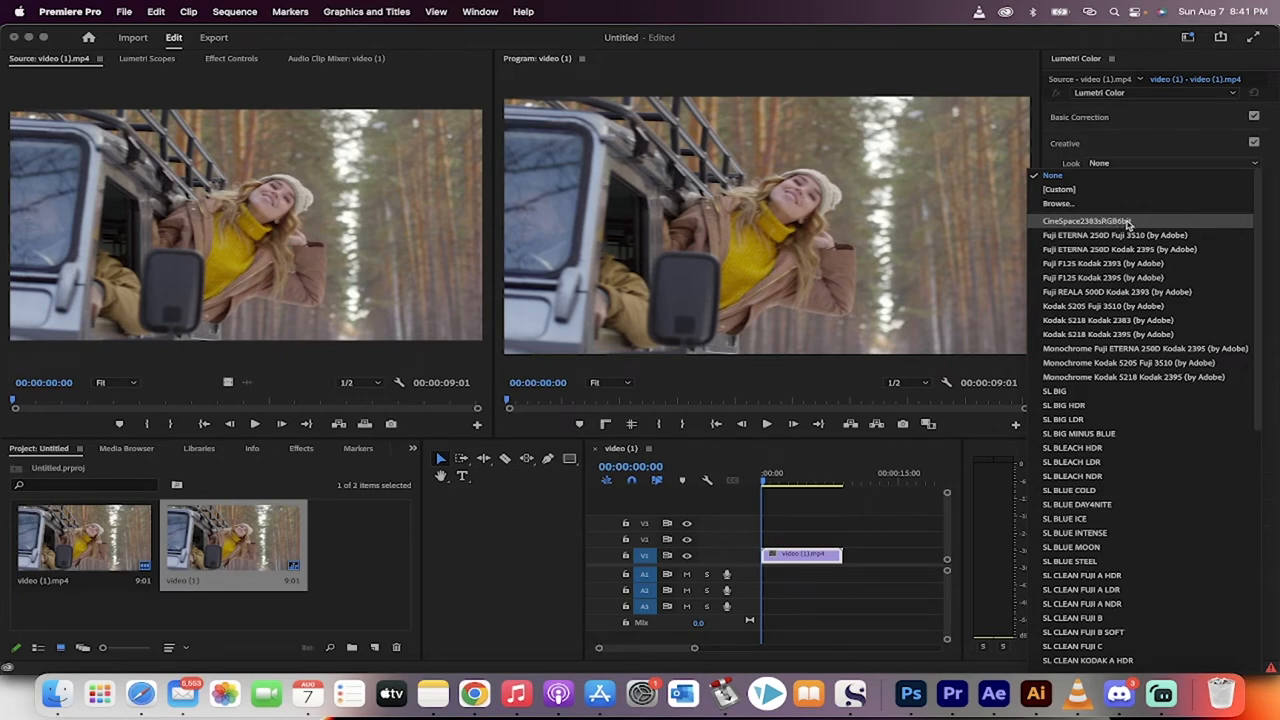
pyautogui.click(1085, 221)
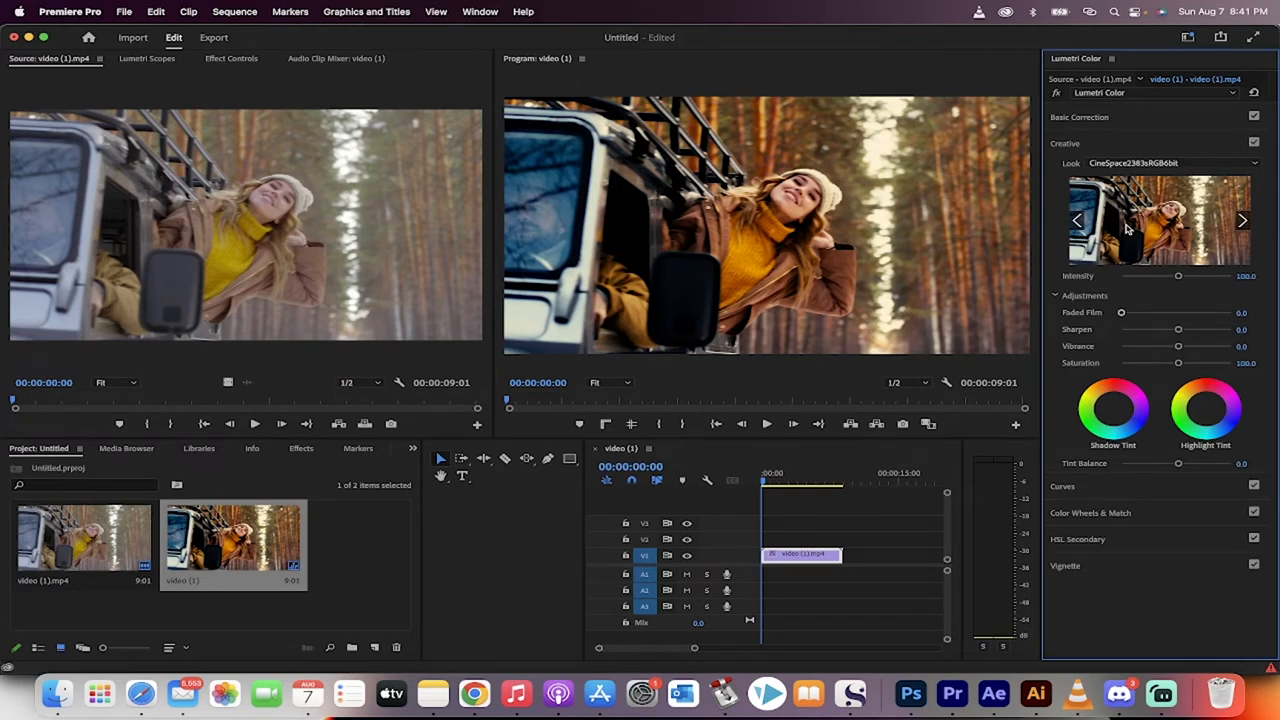
pyautogui.moveTo(1152, 282)
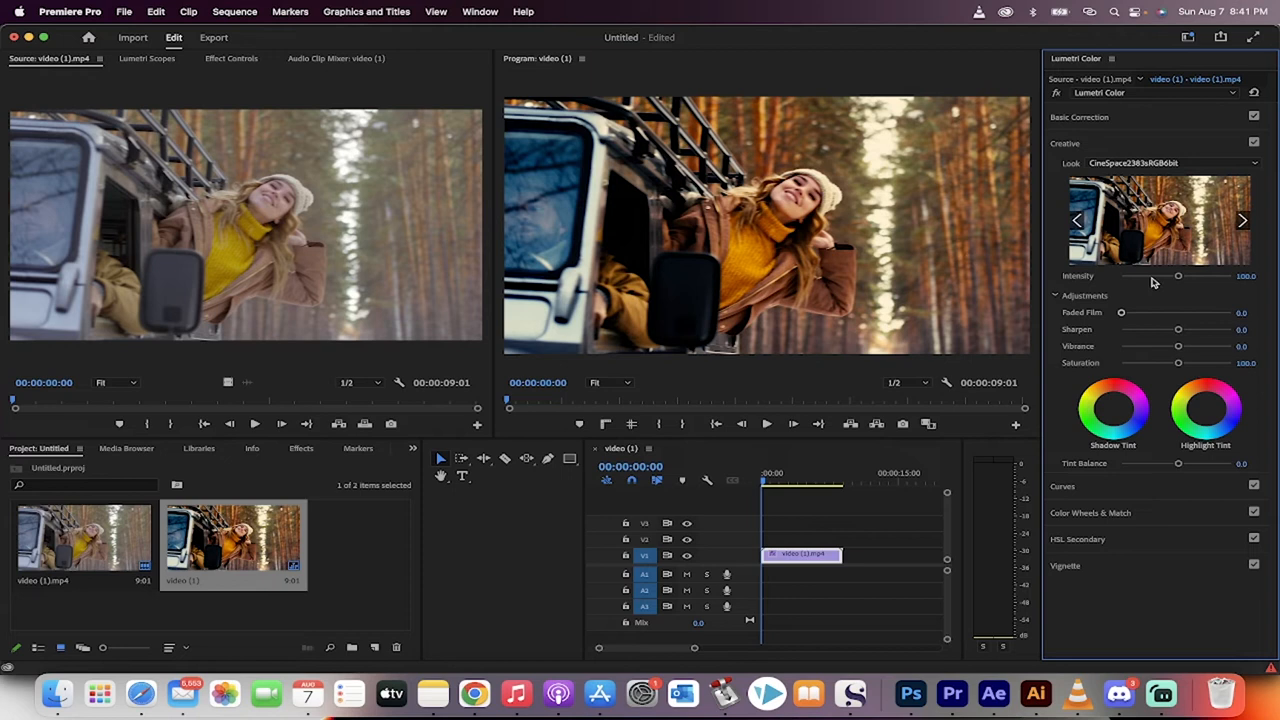
# Set Creative Intensity to about 49.7 and Sharpen to 31.5, then play the clip
pyautogui.moveTo(1178, 275); pyautogui.dragTo(1170, 275)
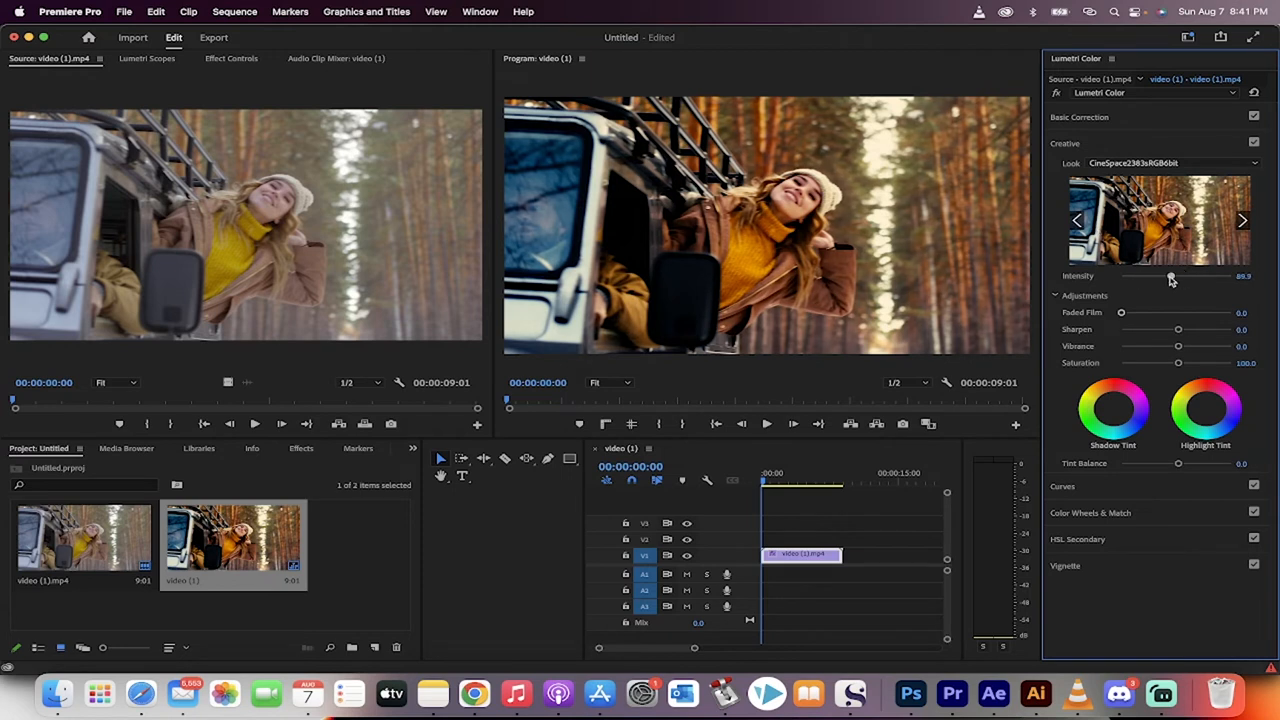
pyautogui.moveTo(1210, 276); pyautogui.dragTo(1145, 276)
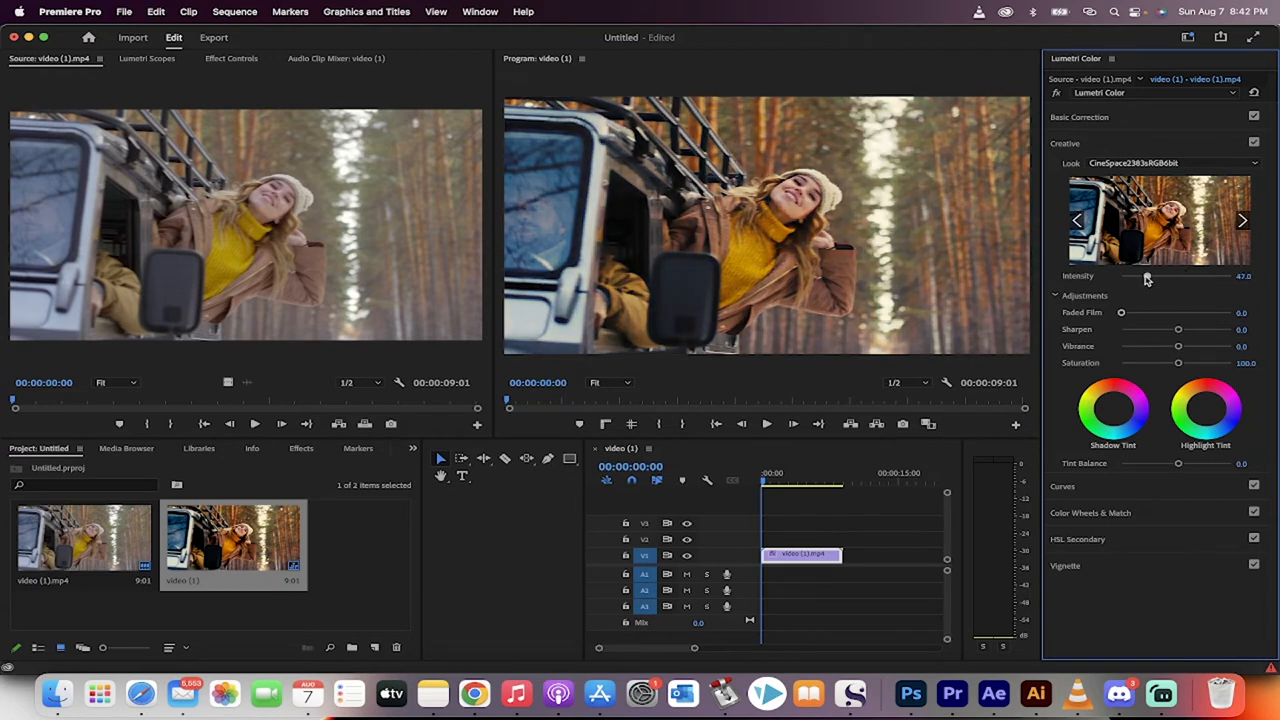
pyautogui.moveTo(1146, 276); pyautogui.dragTo(1128, 276)
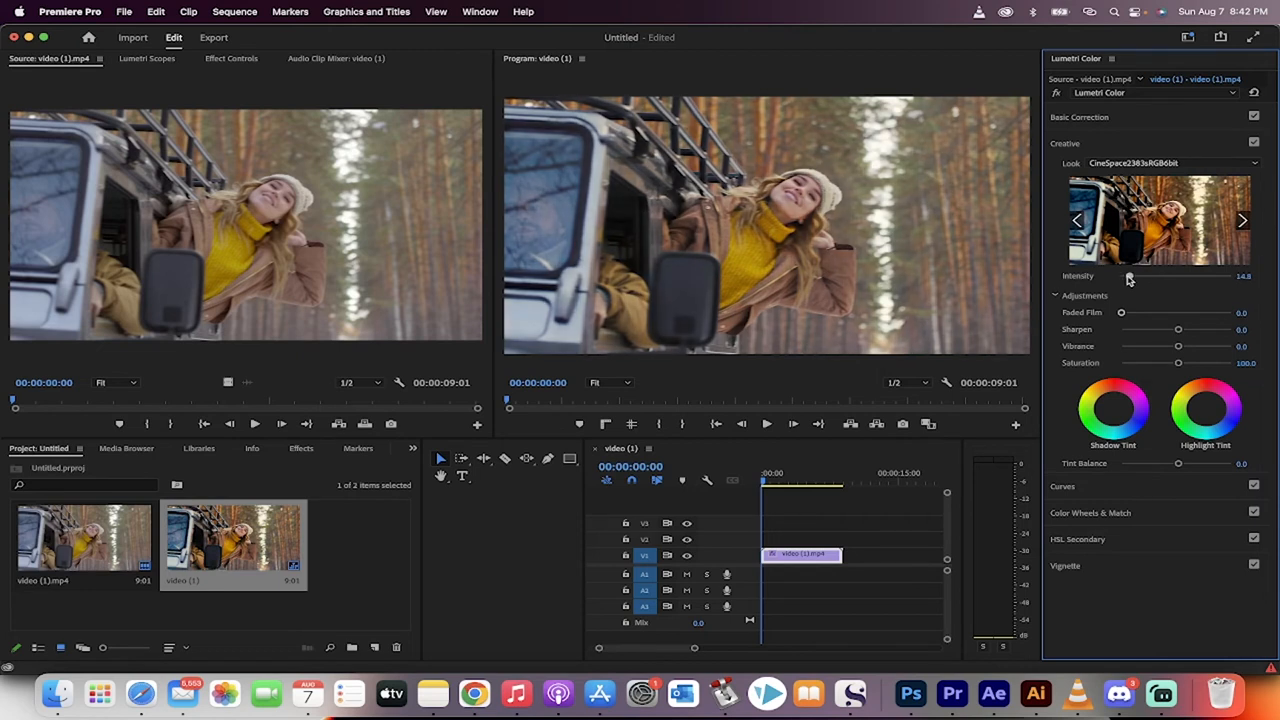
pyautogui.moveTo(1130, 276); pyautogui.dragTo(1150, 276)
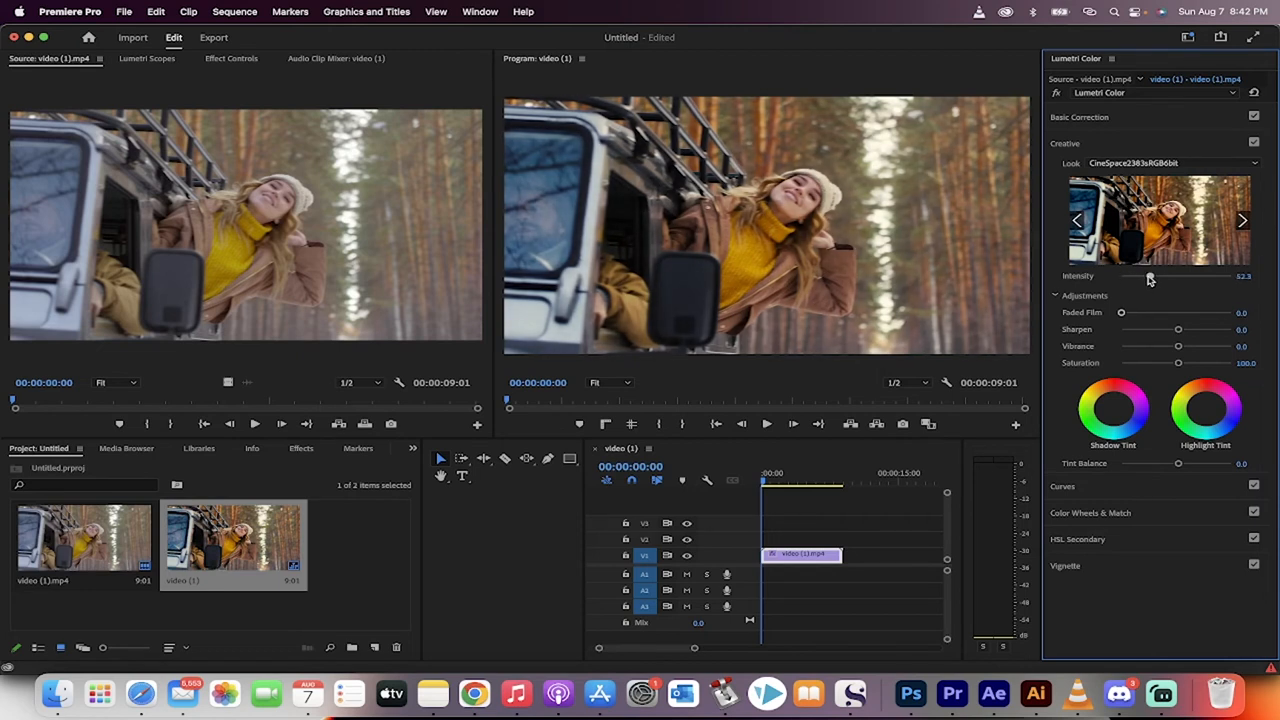
pyautogui.moveTo(1149, 276); pyautogui.dragTo(1148, 276)
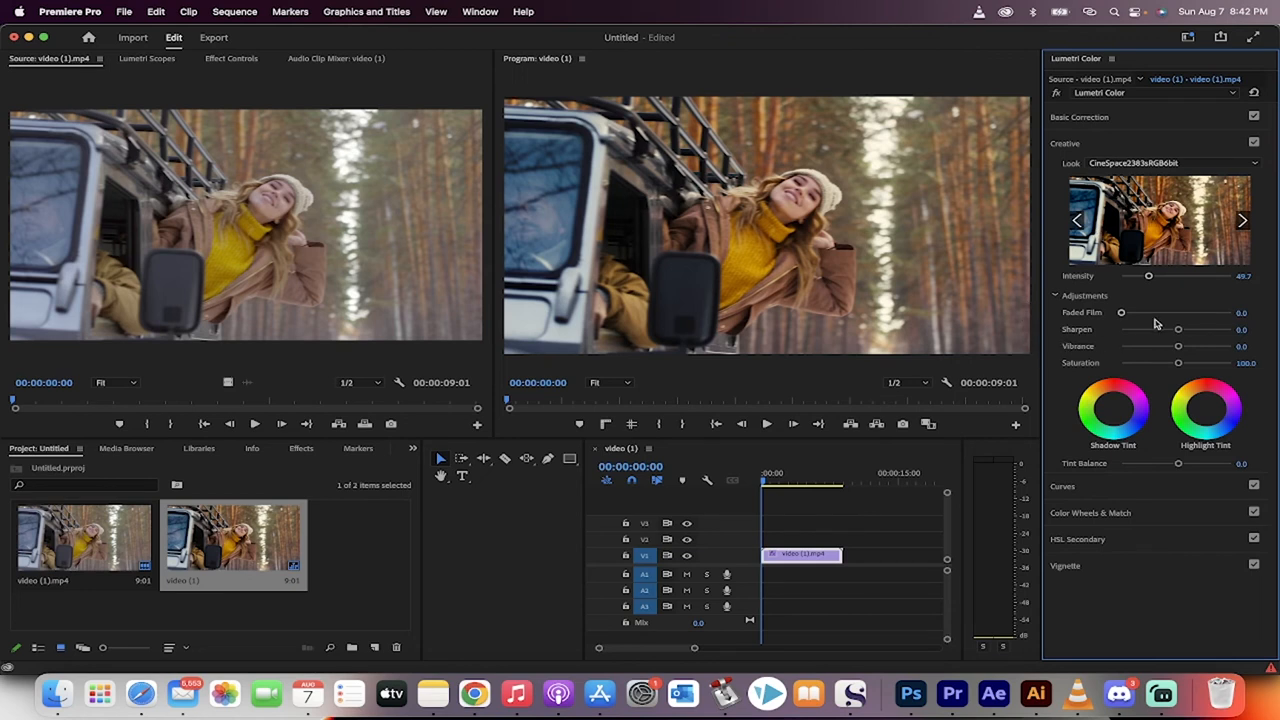
pyautogui.moveTo(1177, 329); pyautogui.dragTo(1193, 329)
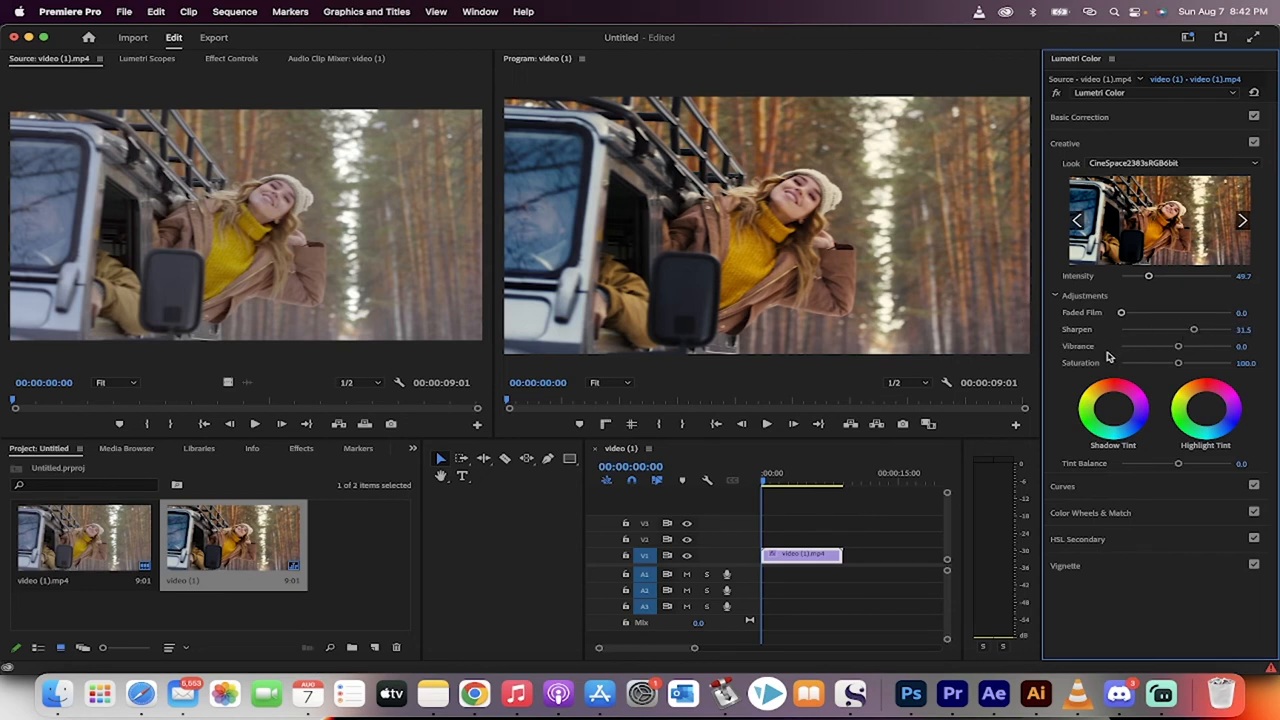
pyautogui.click(766, 423)
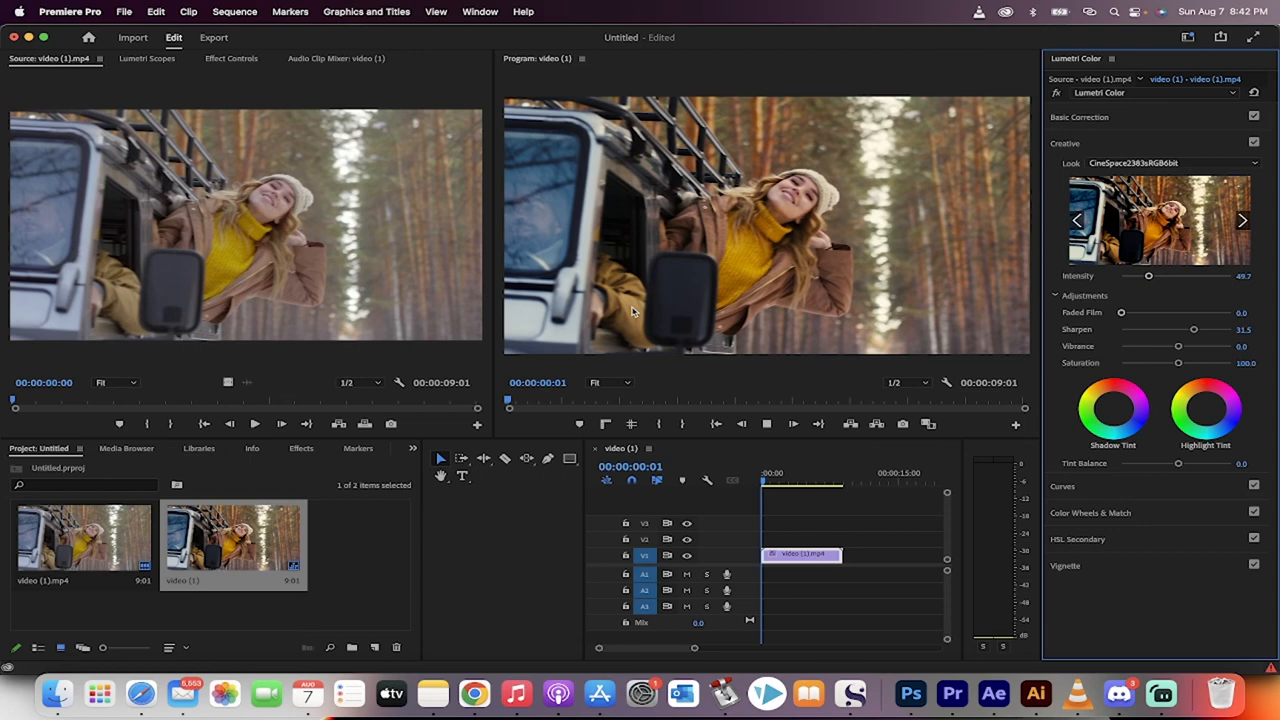